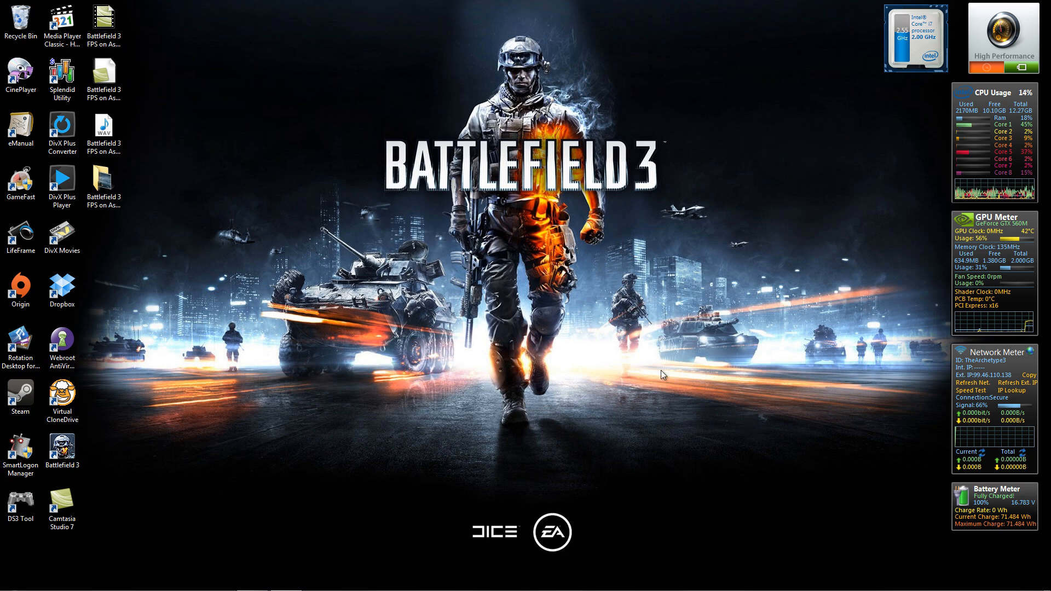
Step: Dismiss the desktop context menu and bring up the Start menu with pinned programs
right_click(742, 305)
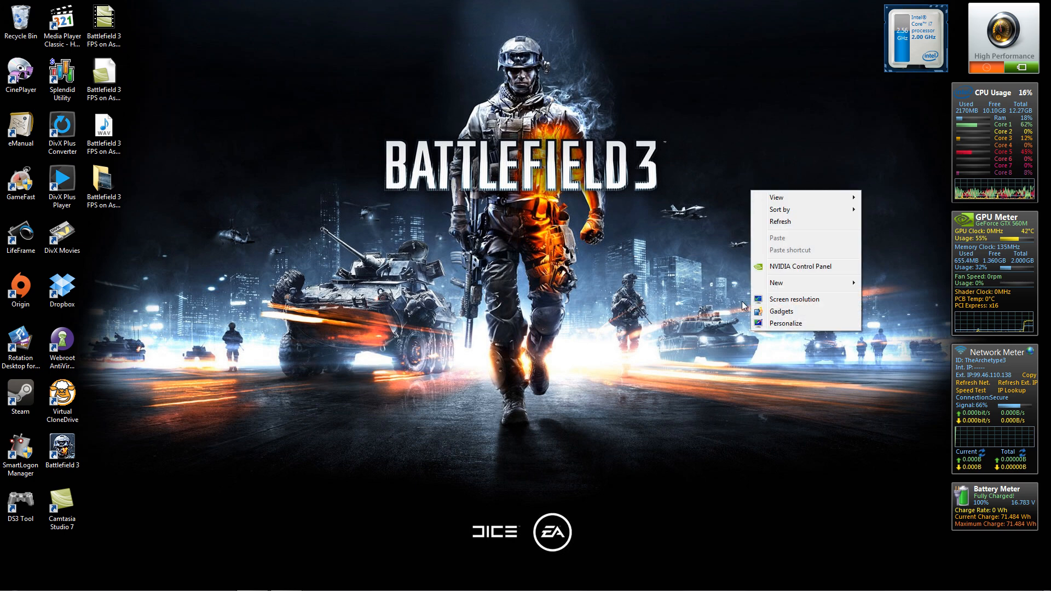
mouse_move(807, 266)
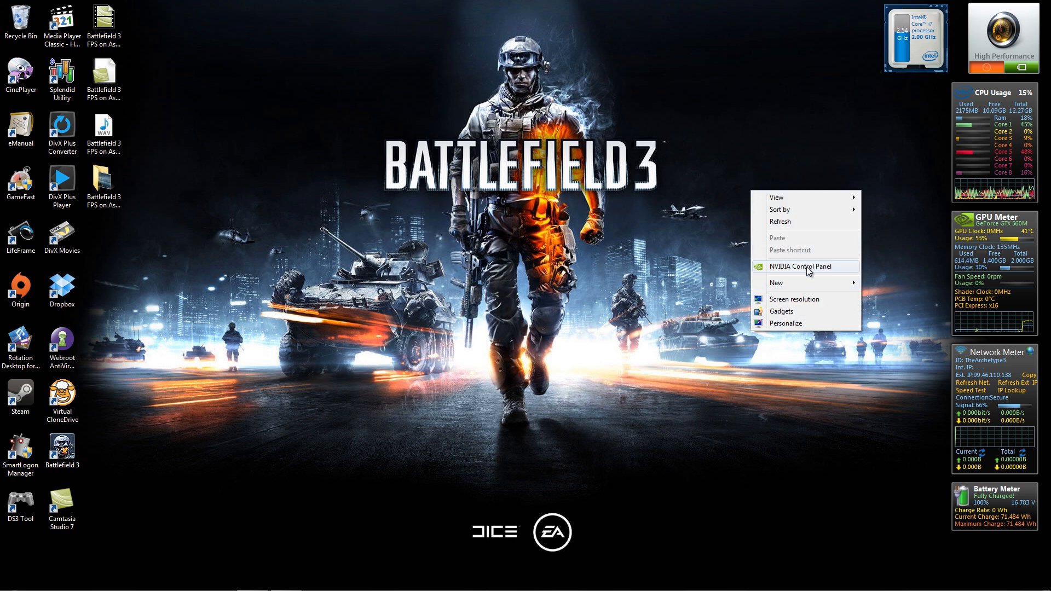
left_click(527, 321)
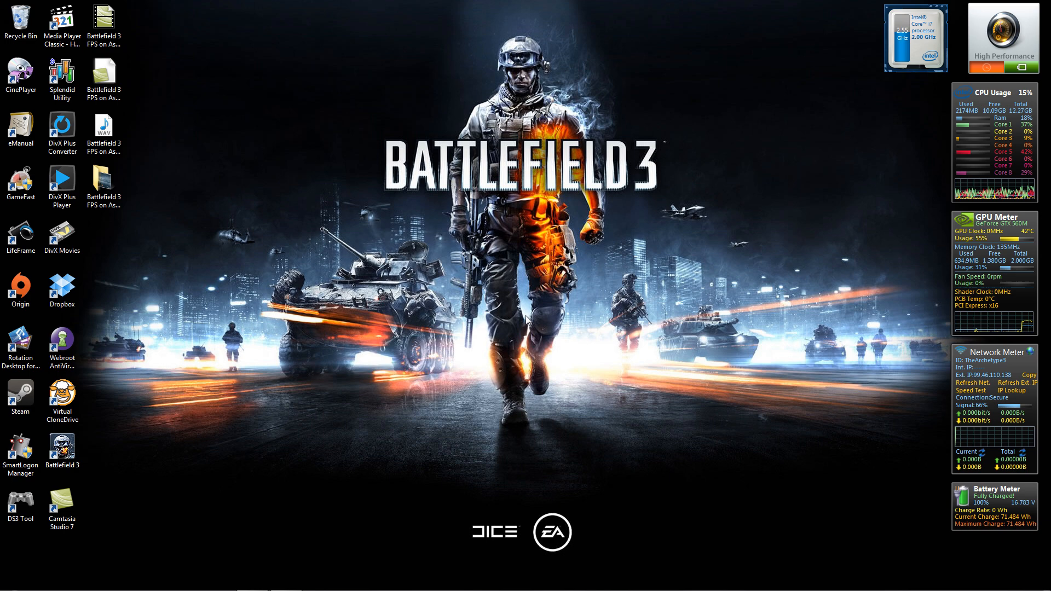
left_click(10, 580)
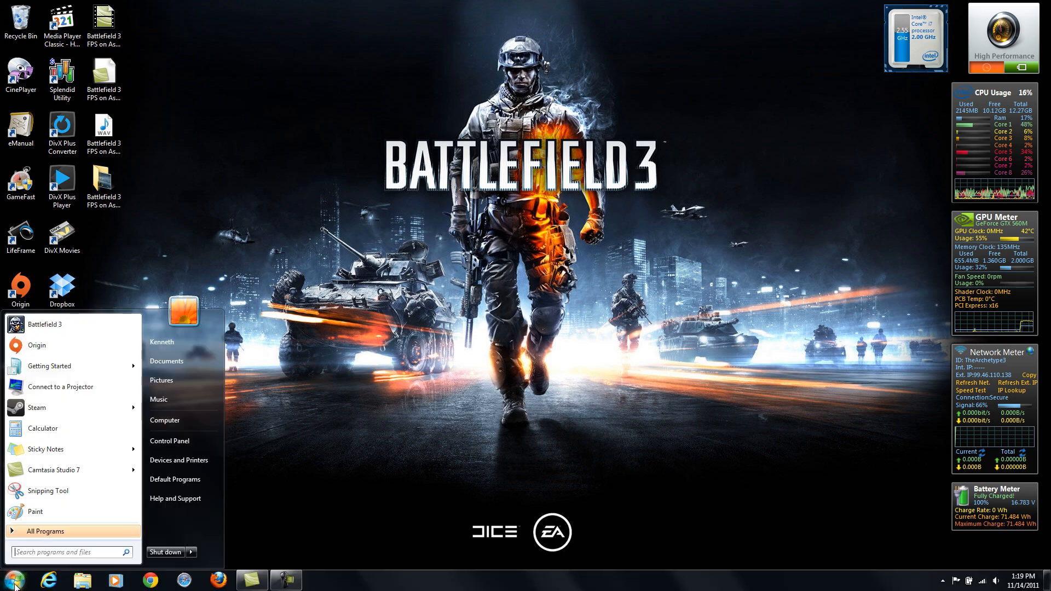
mouse_move(186, 440)
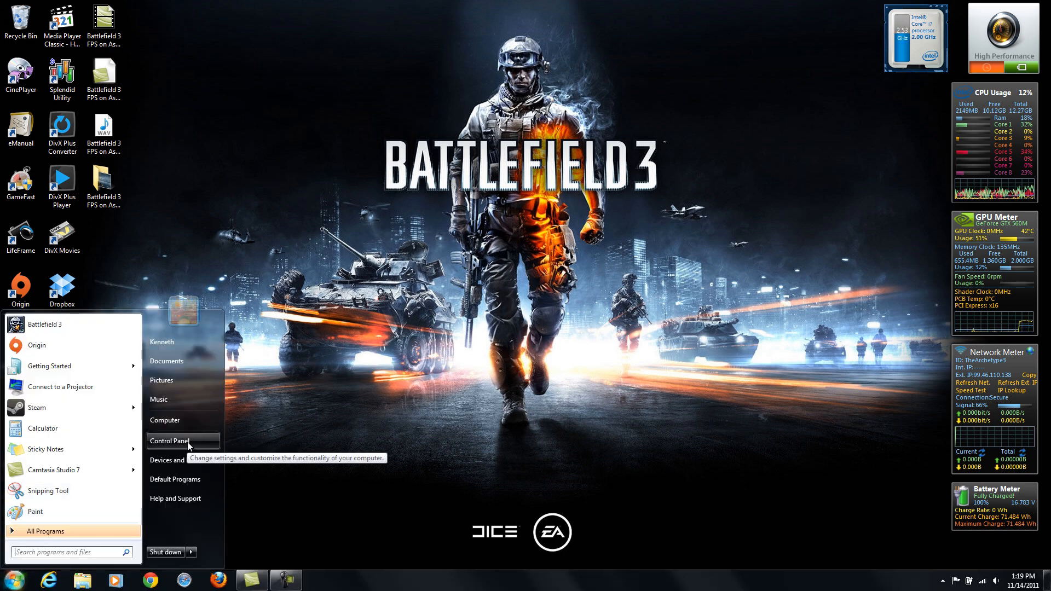
Step: Go from the Start menu into Control Panel's Hardware and Sound category
left_click(169, 440)
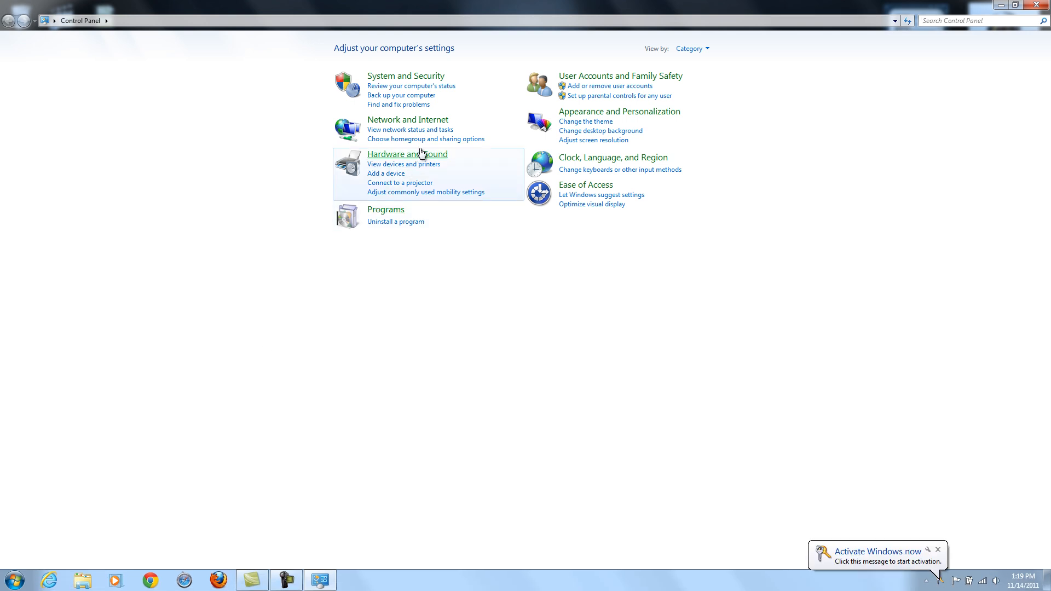
left_click(406, 153)
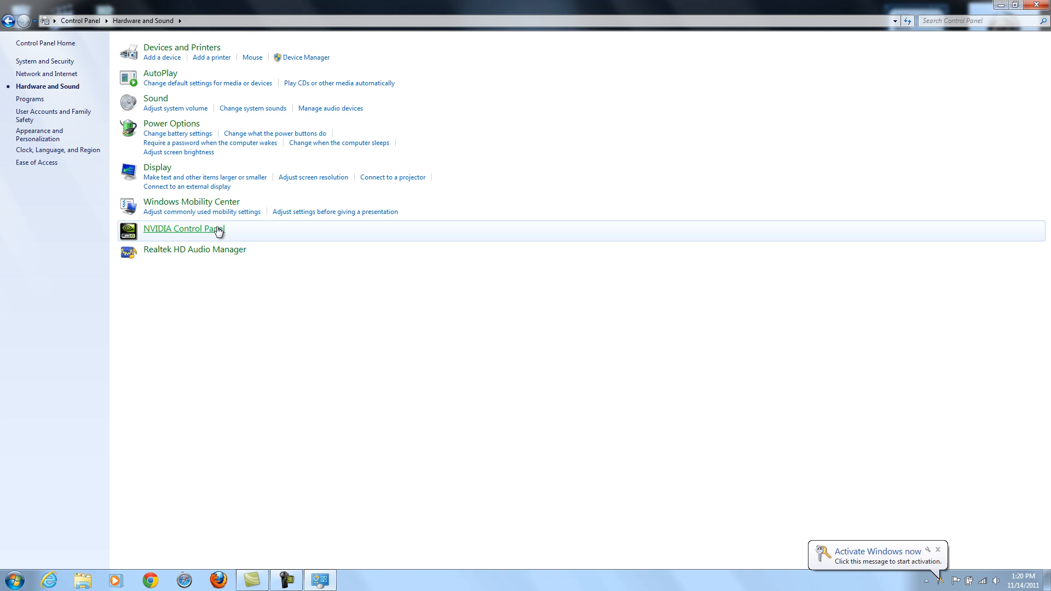
mouse_move(469, 237)
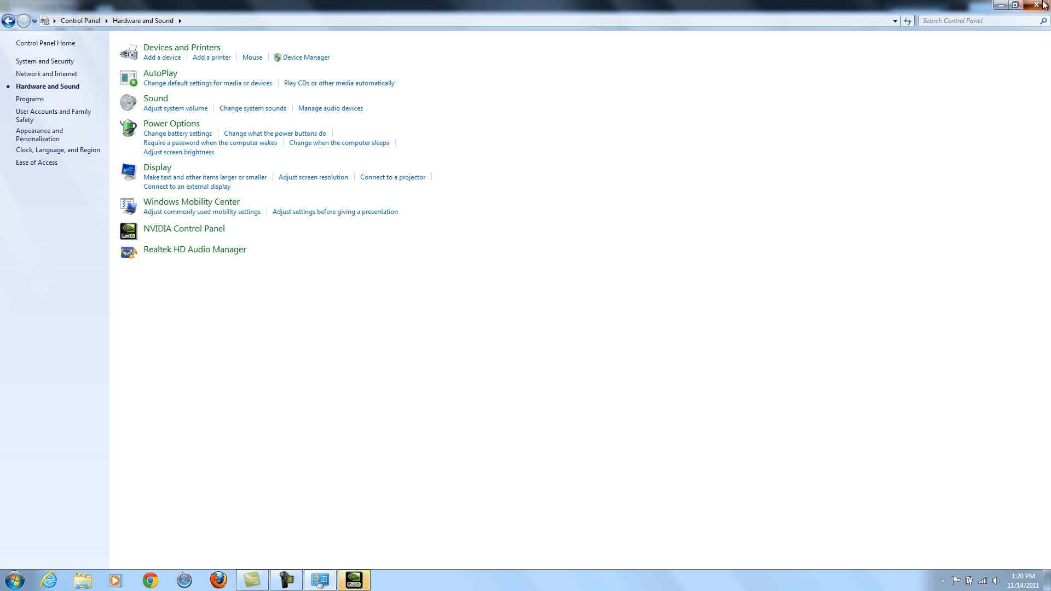
Step: Select Battlefield 3 as the program to customize in Manage 3D Settings
left_click(183, 229)
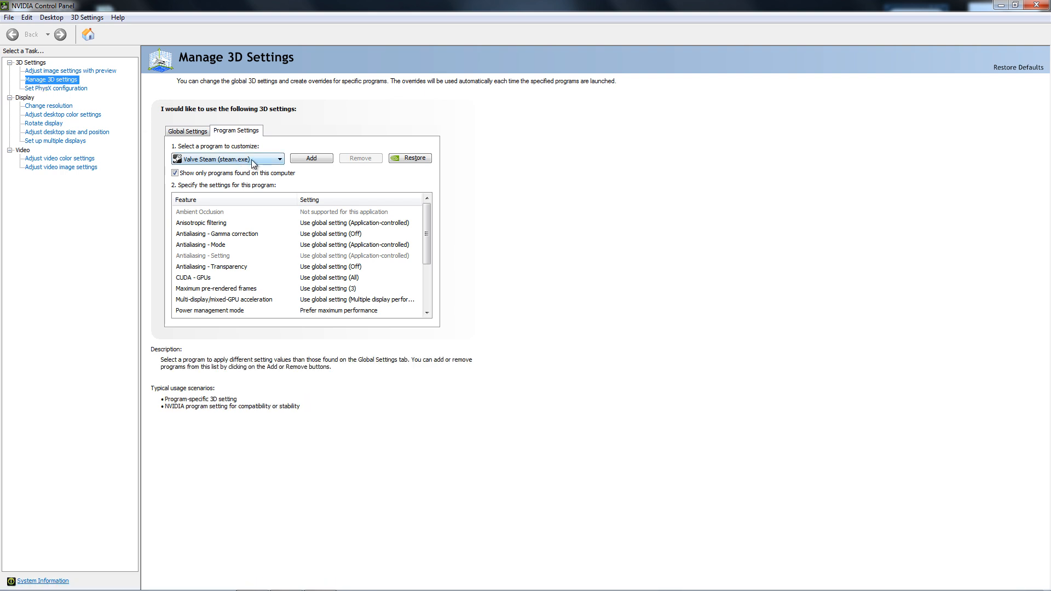
left_click(277, 158)
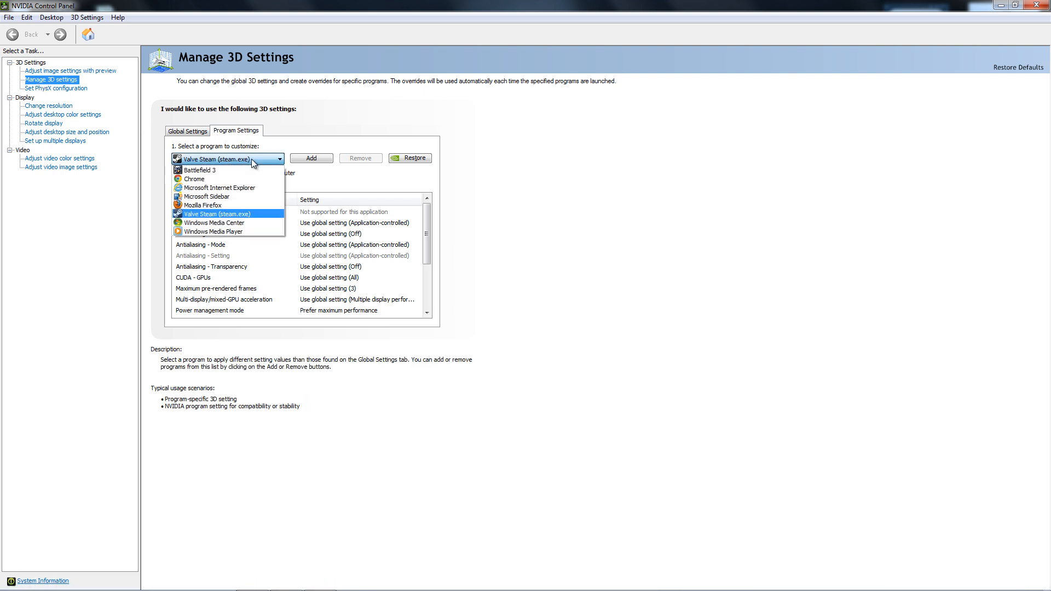
left_click(198, 169)
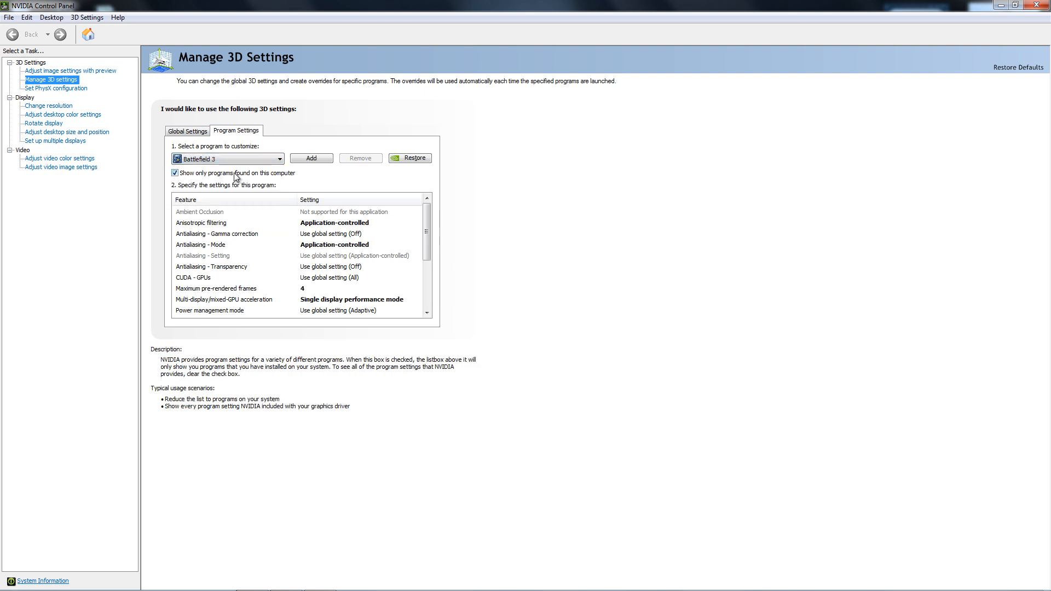
Step: Review Anisotropic filtering for Battlefield 3 and leave it application-controlled
left_click(201, 222)
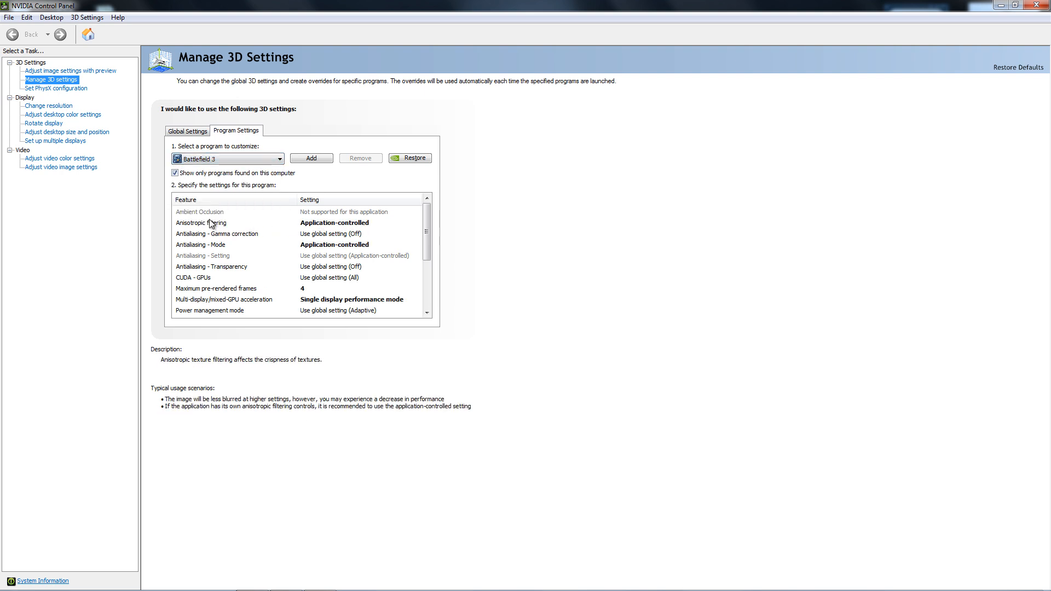
mouse_move(330, 230)
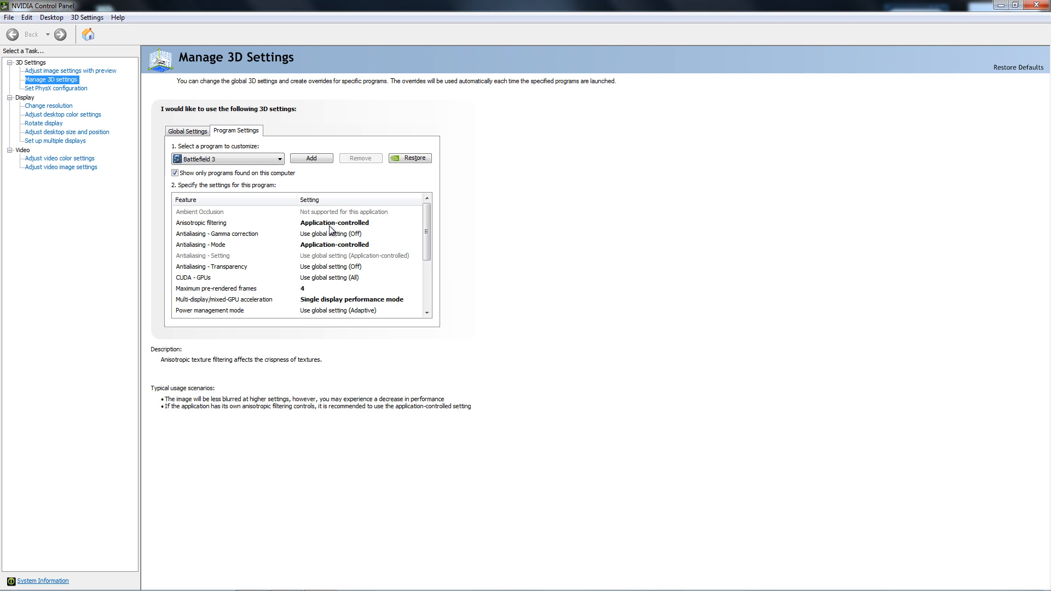
mouse_move(355, 231)
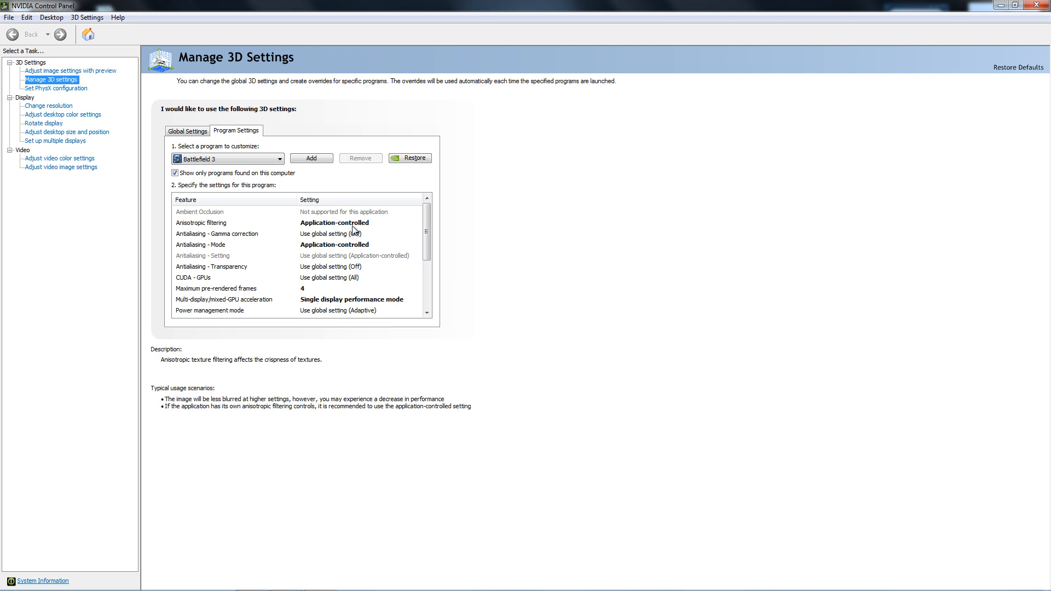
left_click(417, 222)
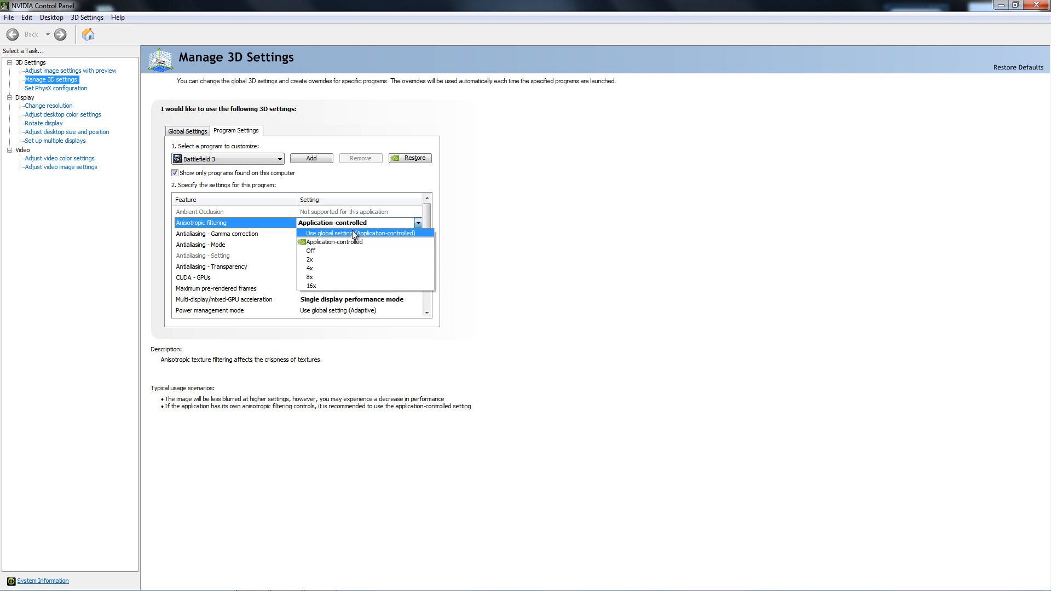
left_click(329, 232)
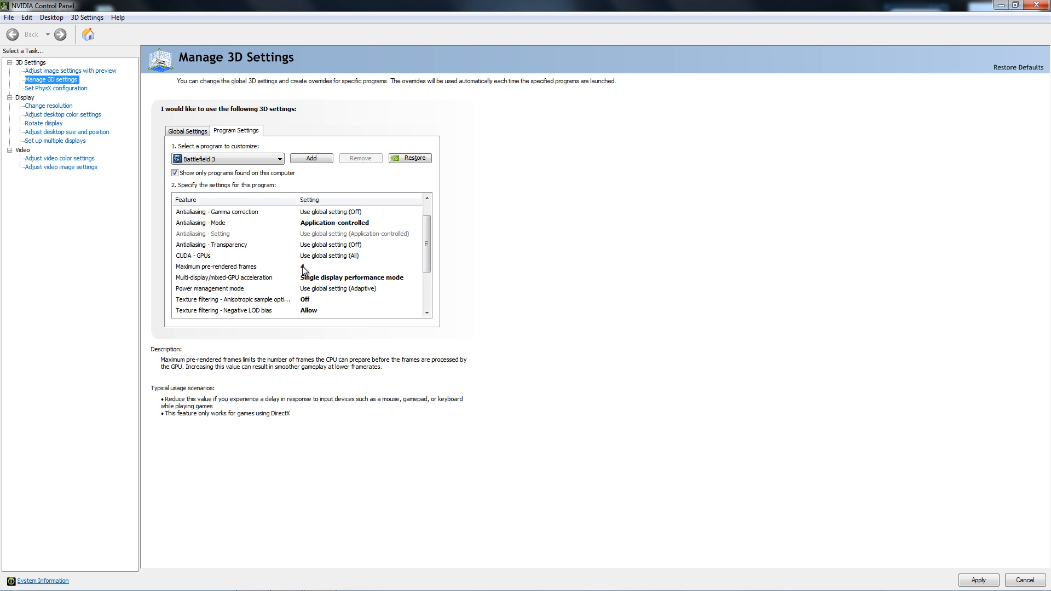
left_click(328, 266)
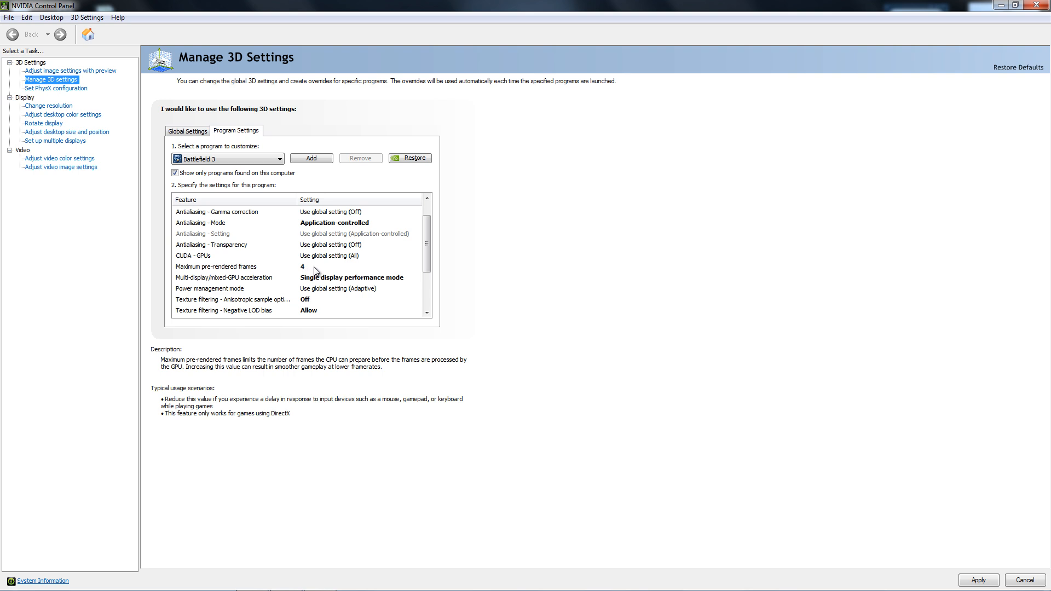
mouse_move(298, 271)
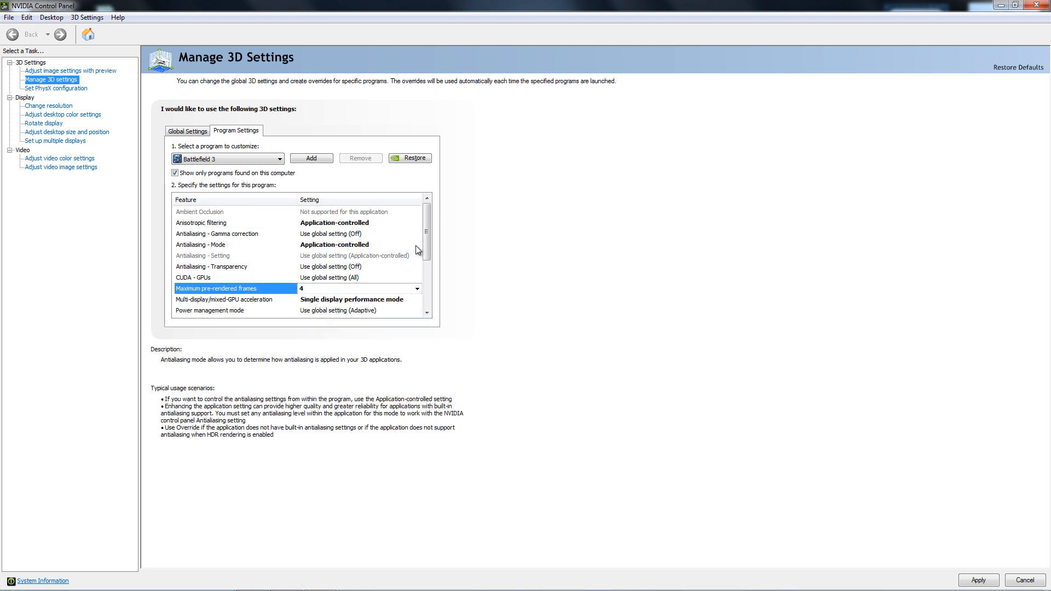
scroll("down", 3)
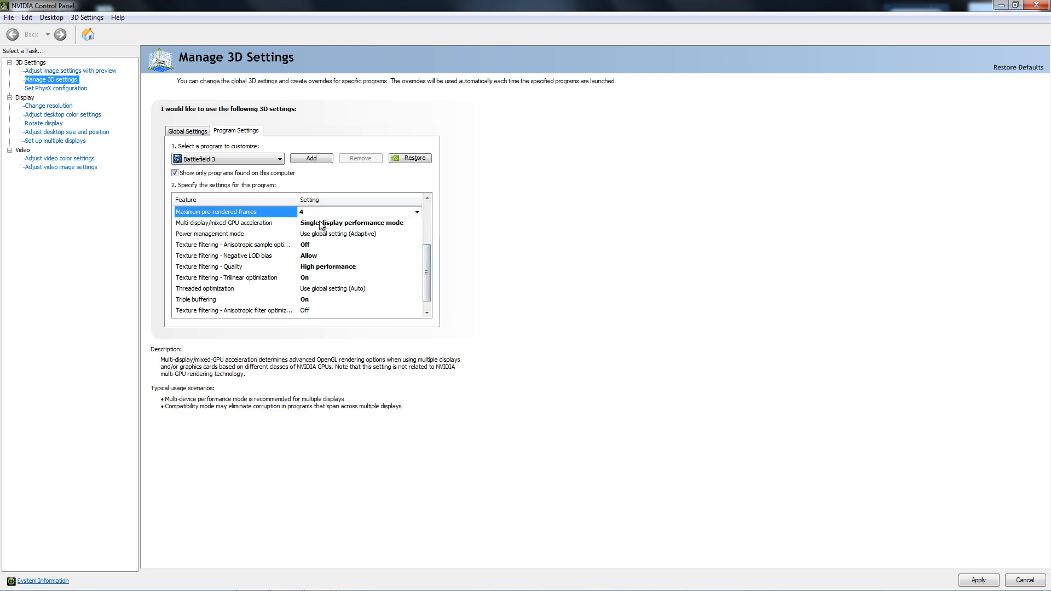
left_click(416, 222)
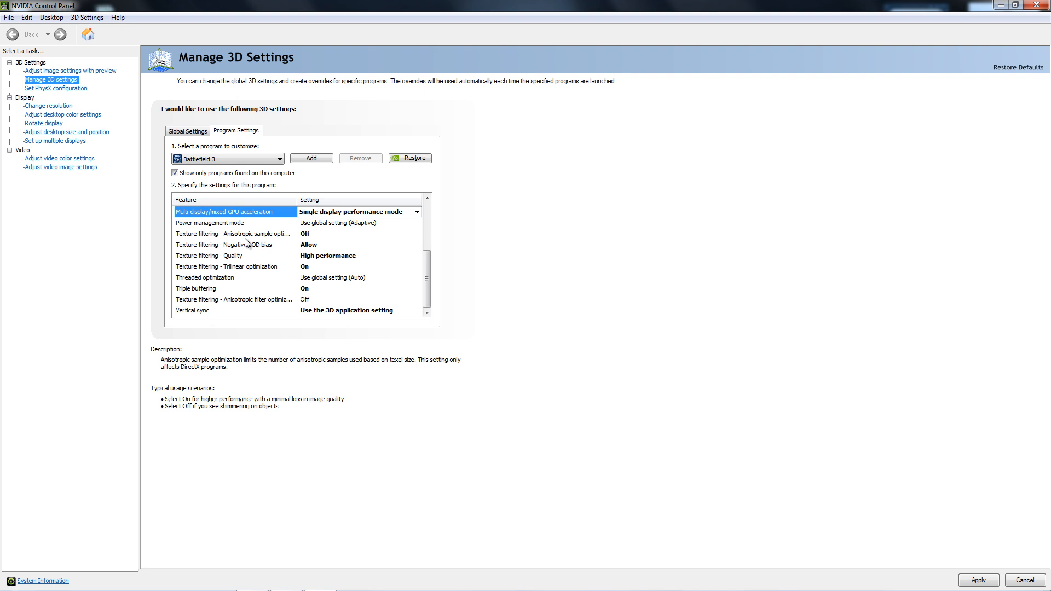
left_click(234, 234)
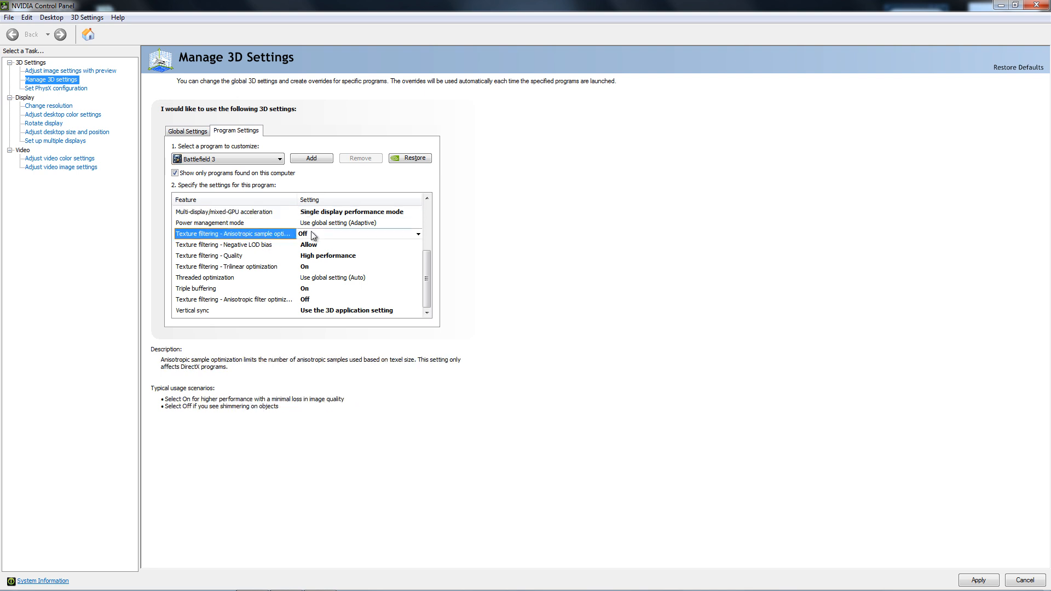
scroll("up", 3)
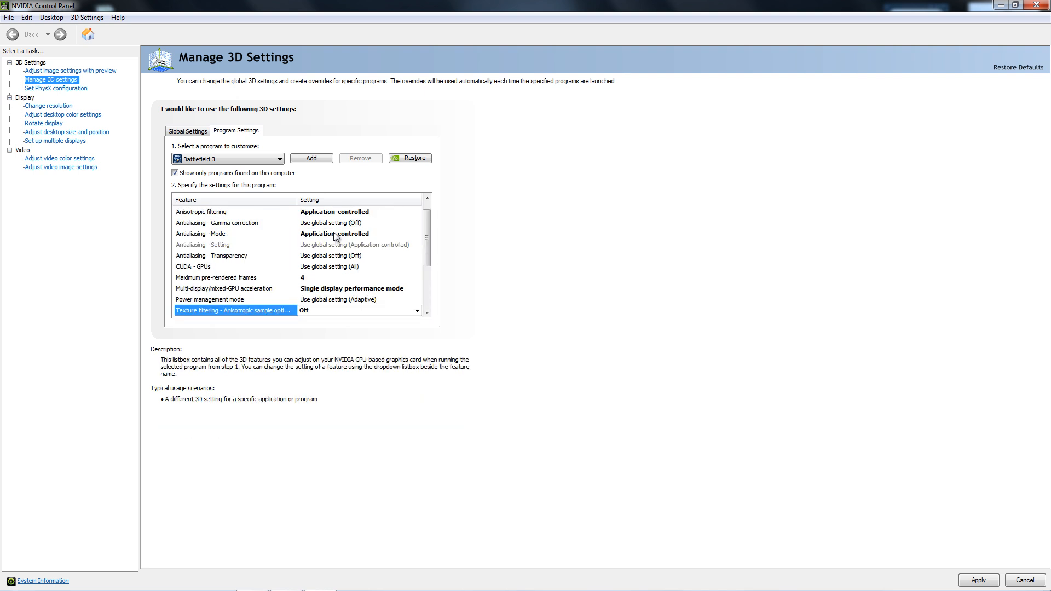
scroll("down", 3)
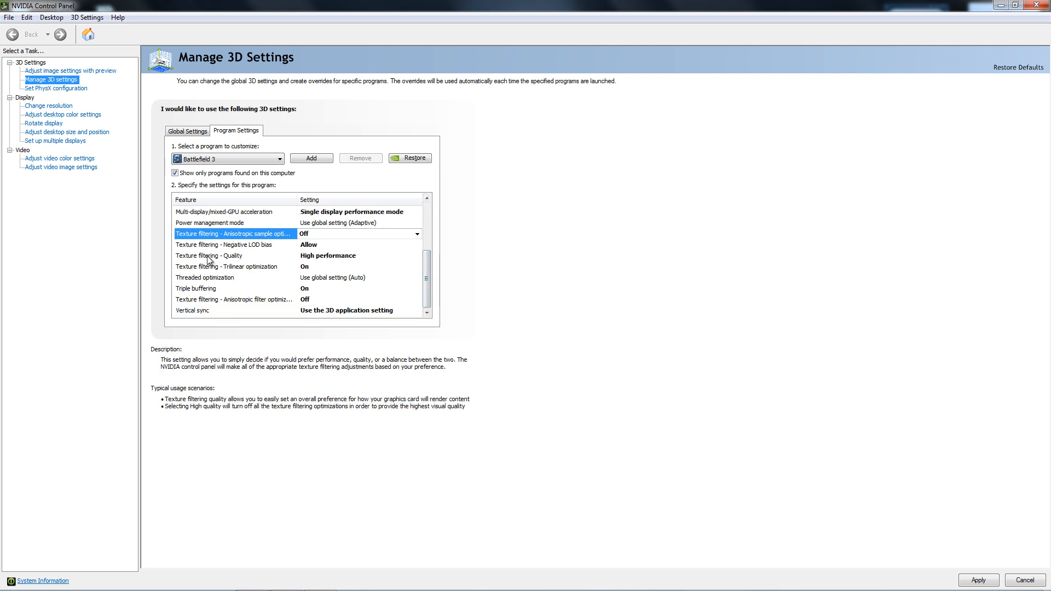
mouse_move(348, 262)
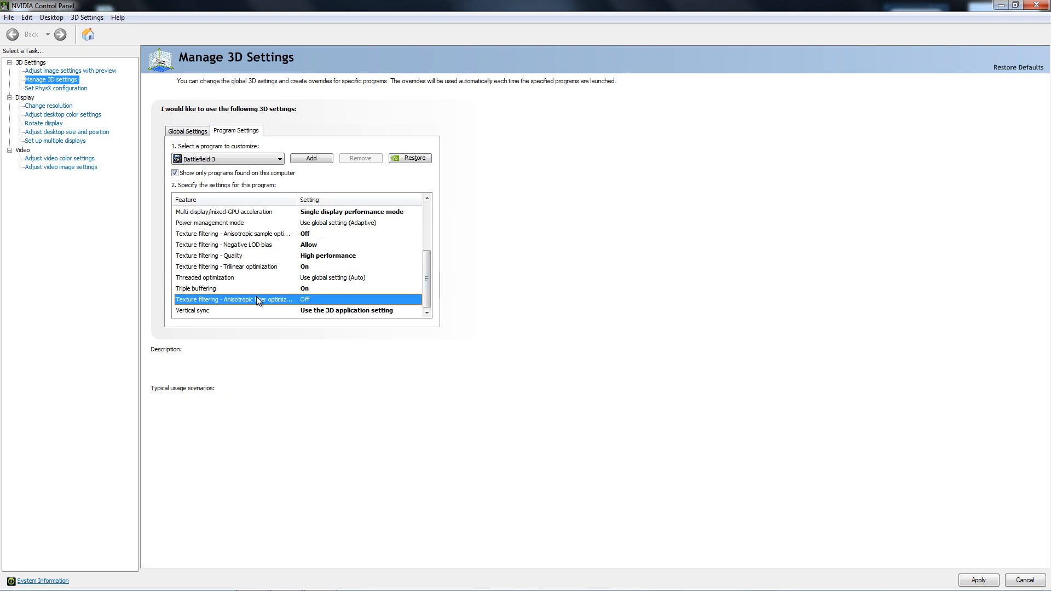
mouse_move(315, 303)
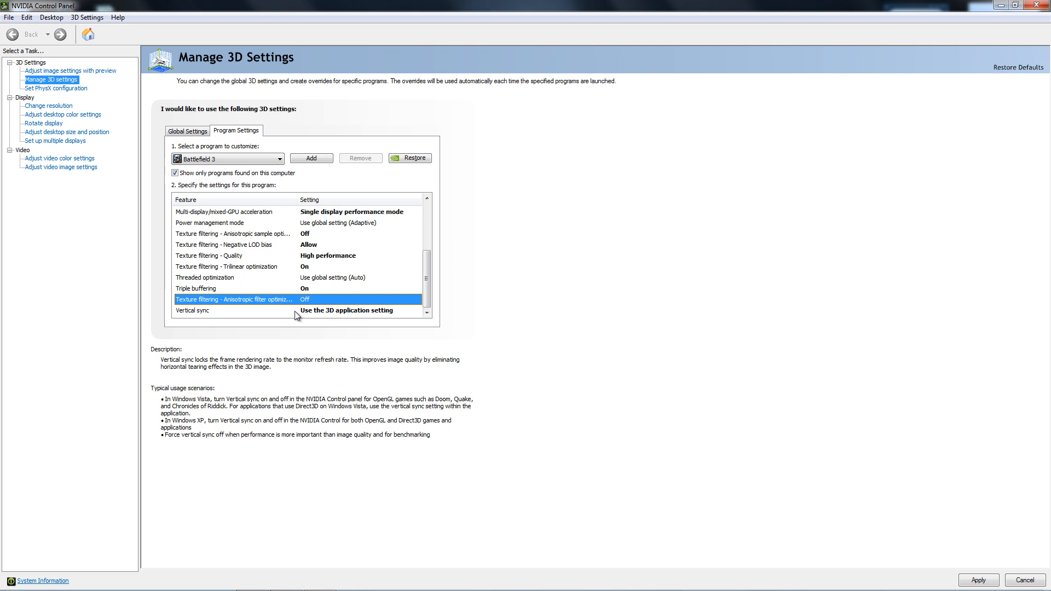
mouse_move(382, 310)
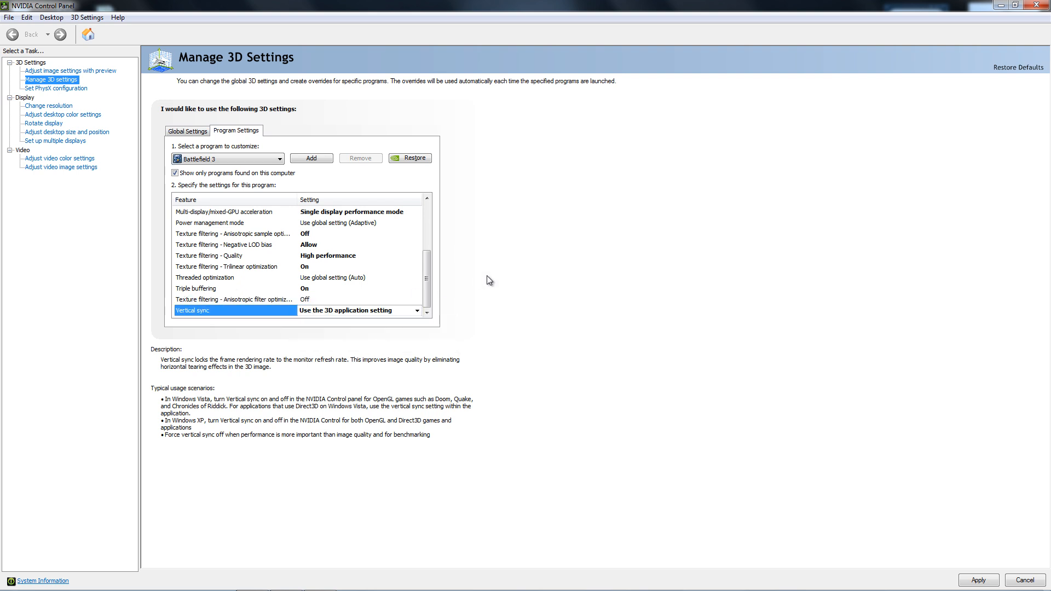
Step: Set Power management mode to Prefer maximum performance and apply the Battlefield 3 profile
scroll("up", 3)
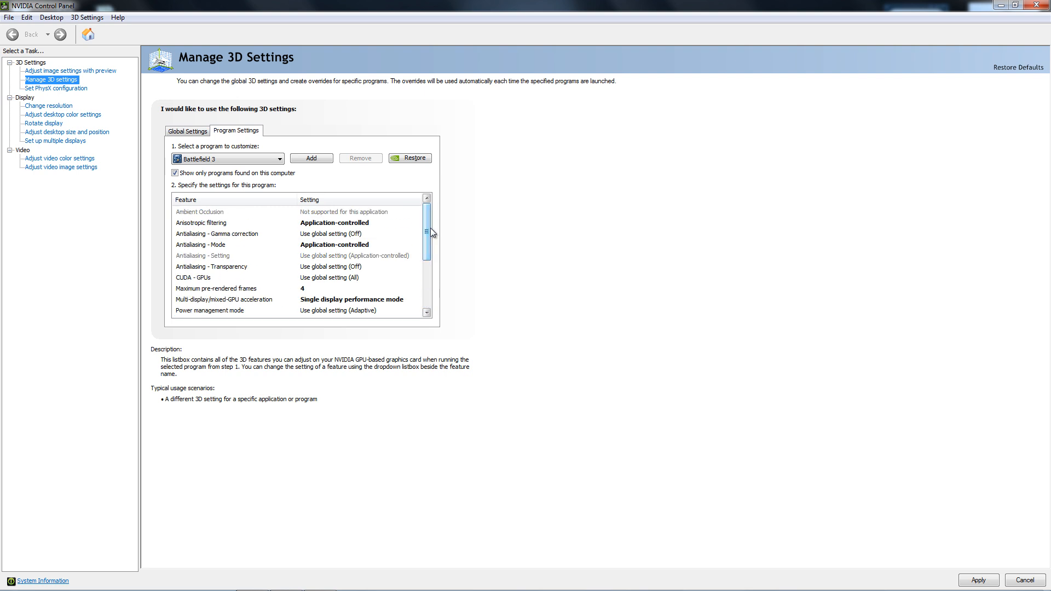
left_click(217, 234)
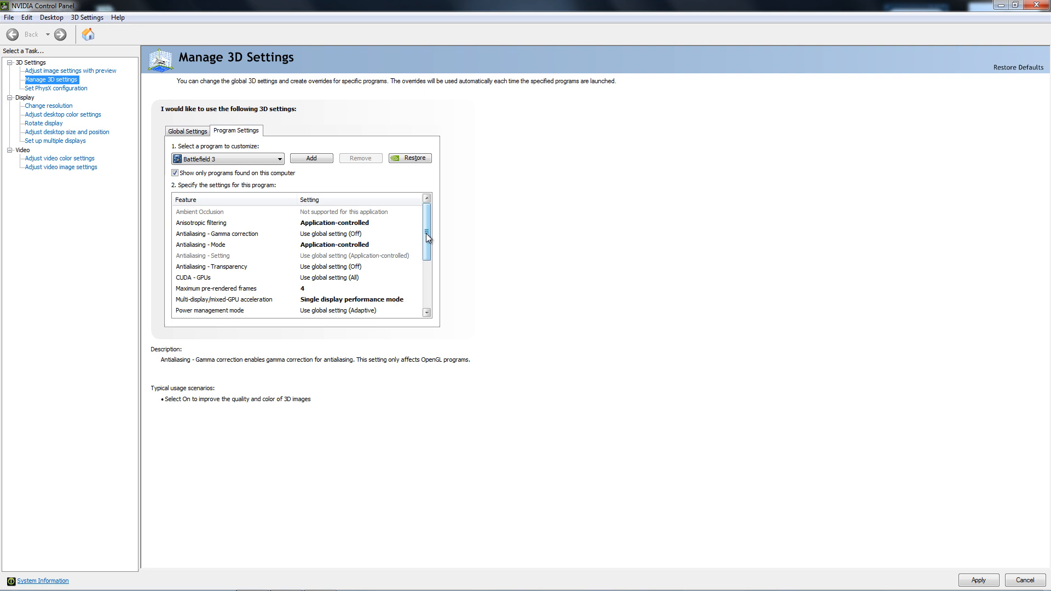
mouse_move(430, 238)
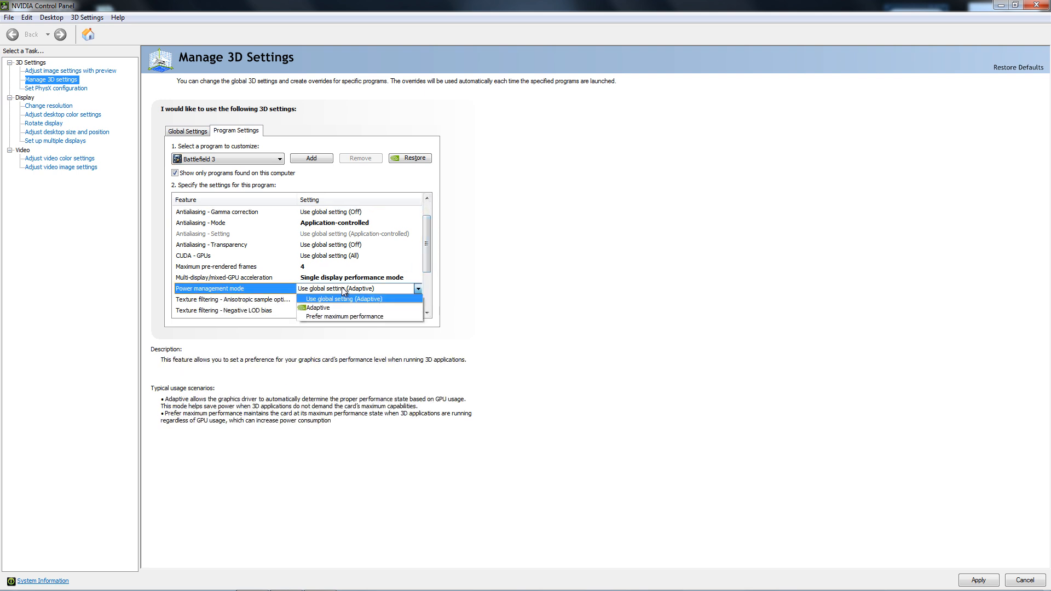
left_click(343, 316)
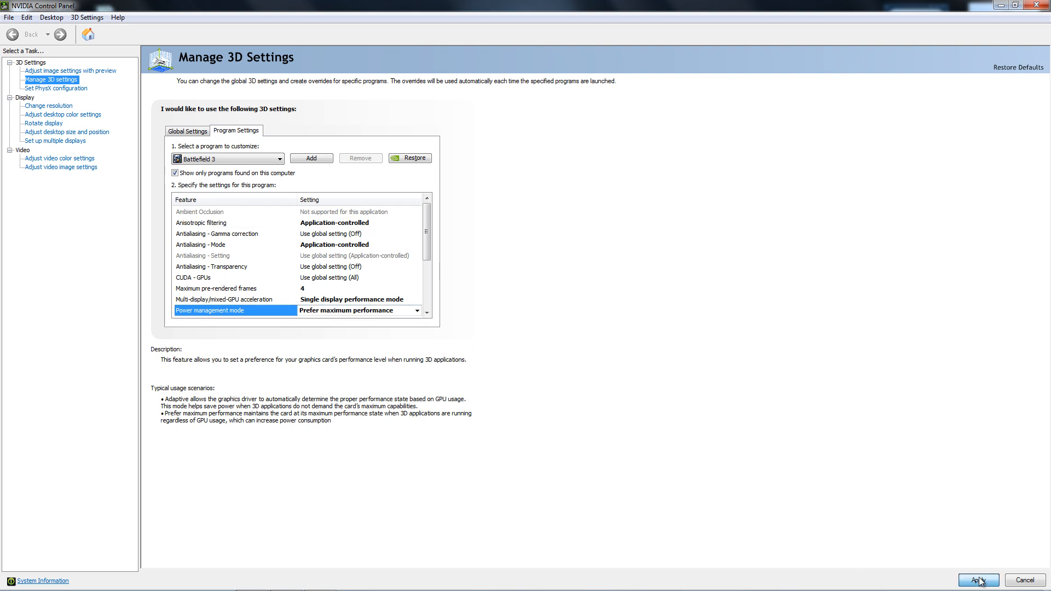
left_click(978, 581)
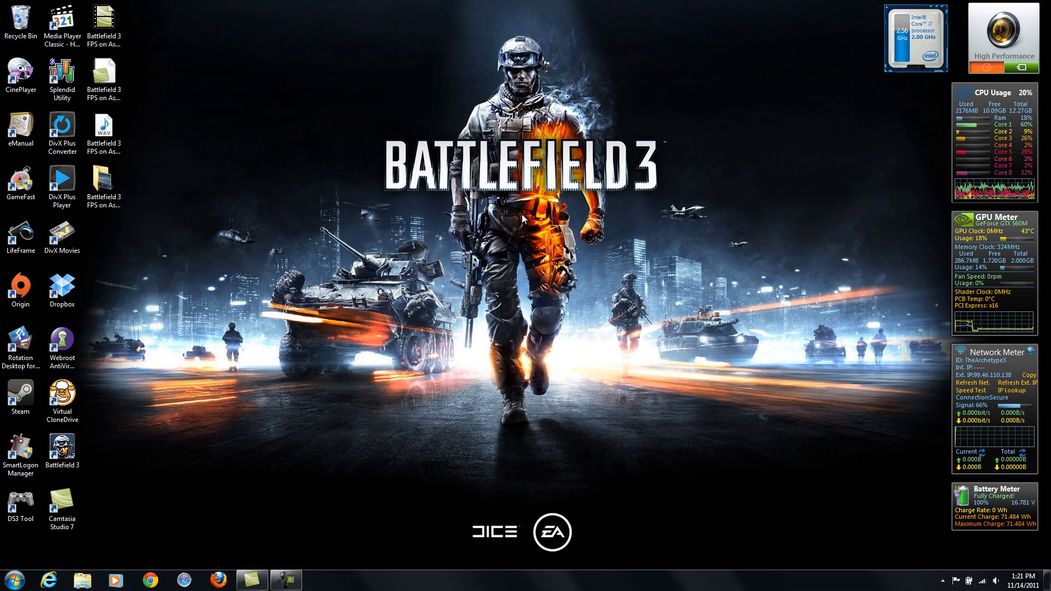
mouse_move(248, 395)
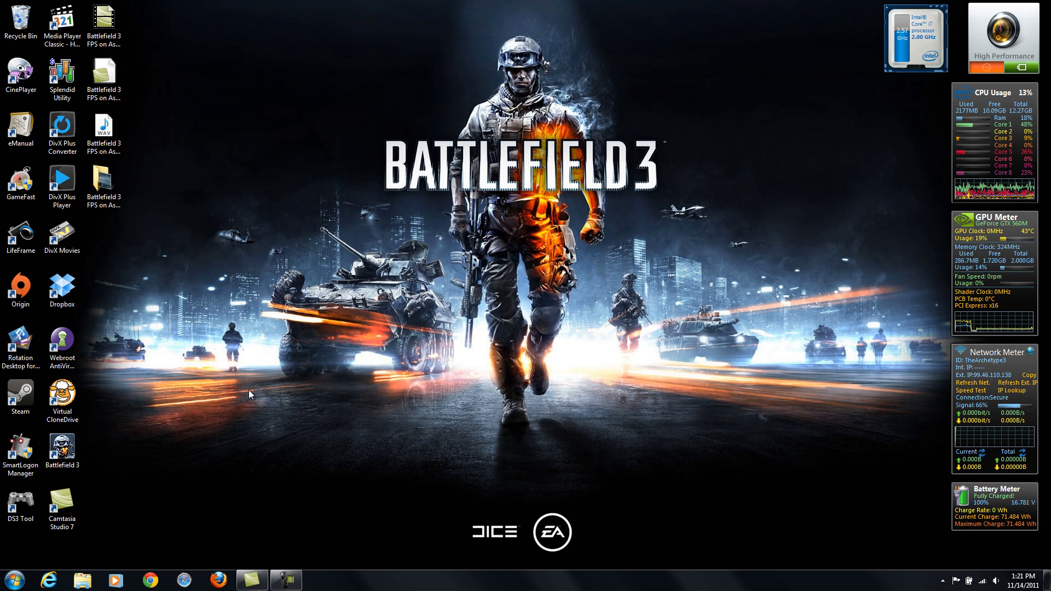
mouse_move(422, 5)
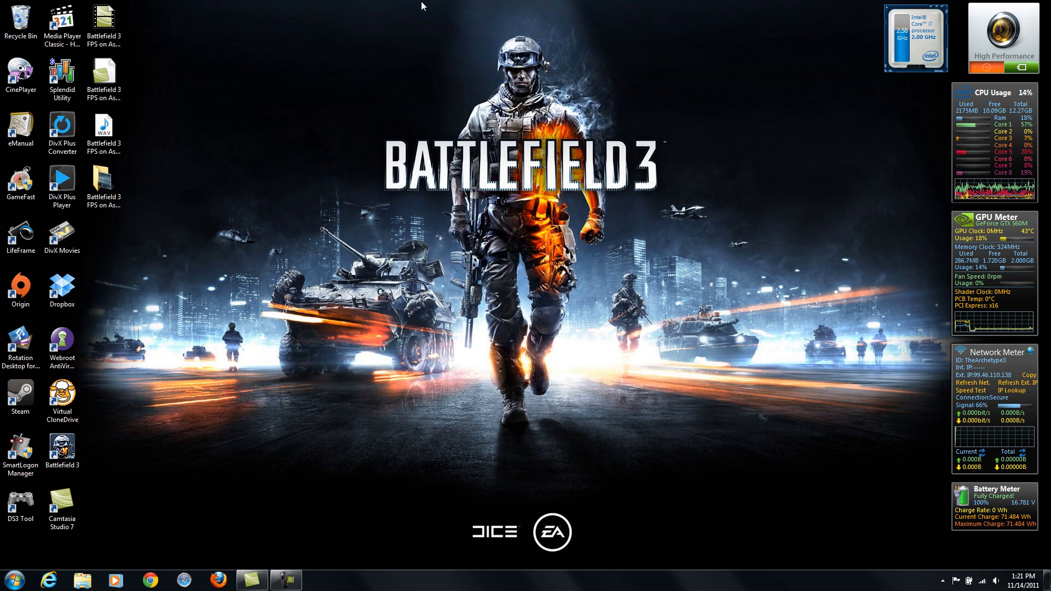
mouse_move(433, 113)
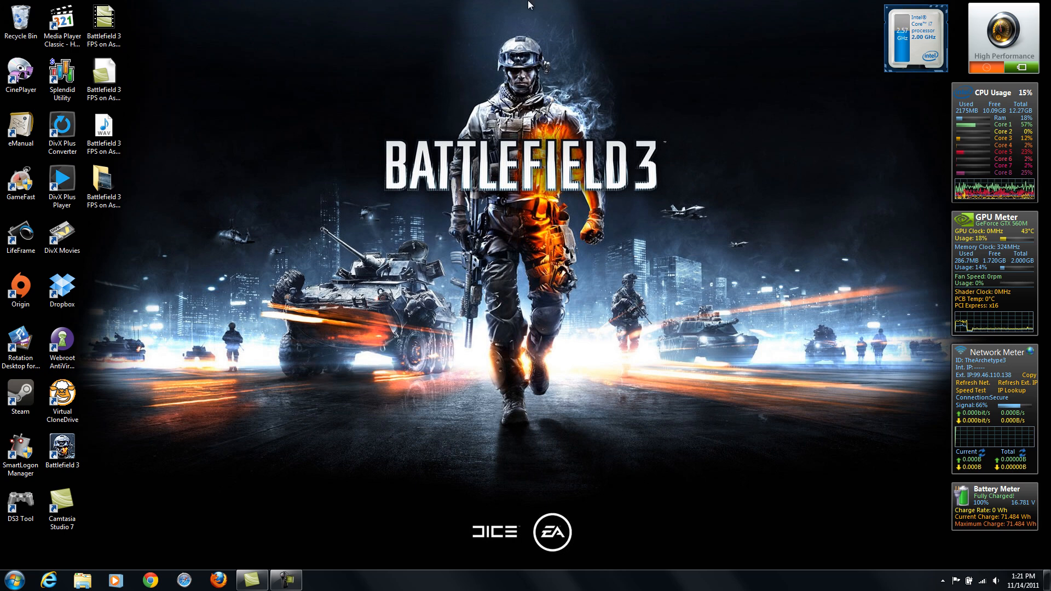
mouse_move(571, 5)
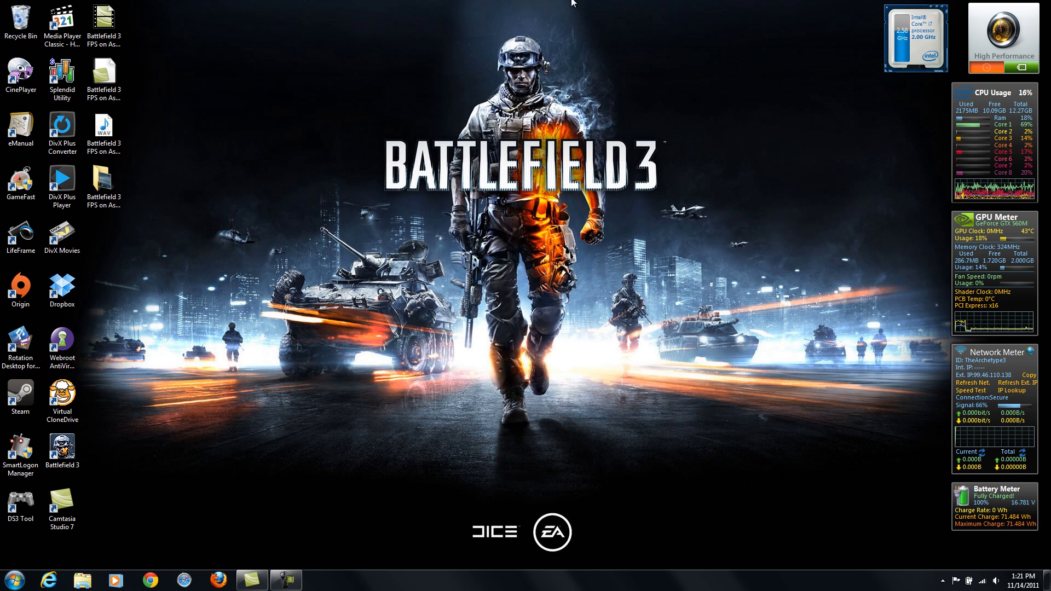
mouse_move(679, 223)
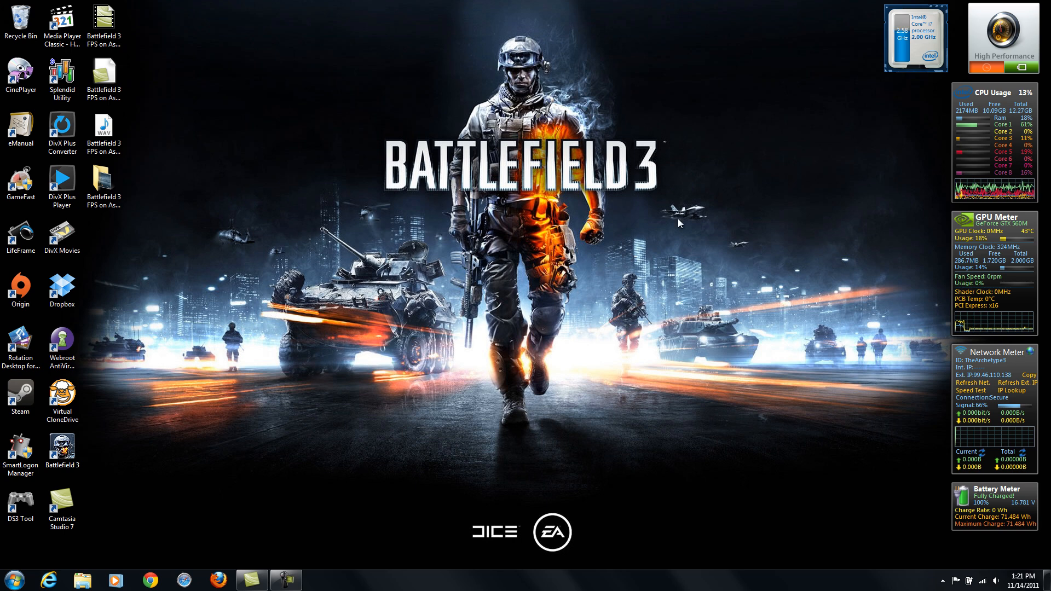
mouse_move(781, 125)
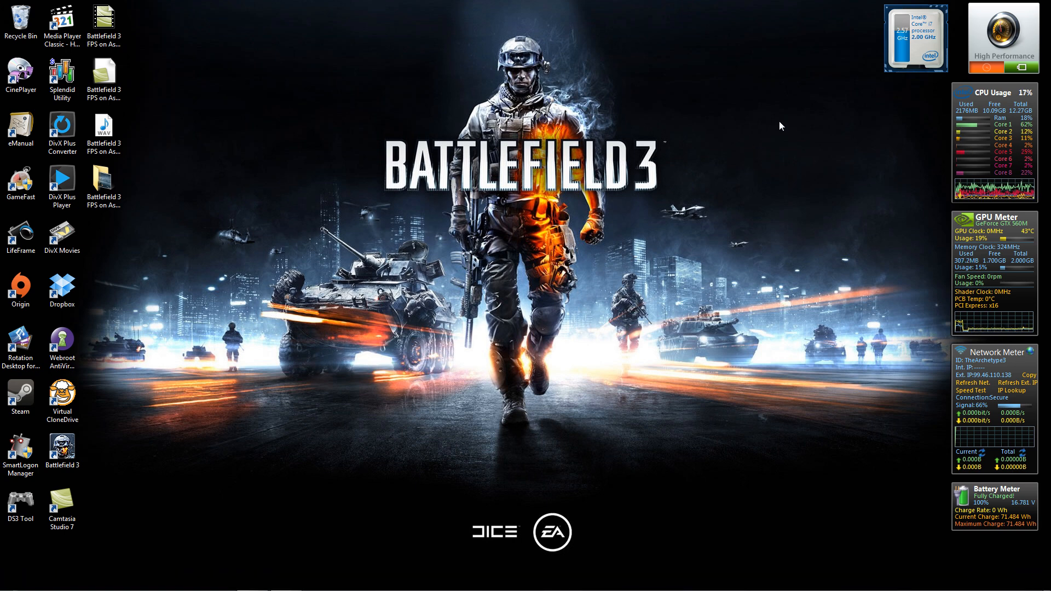